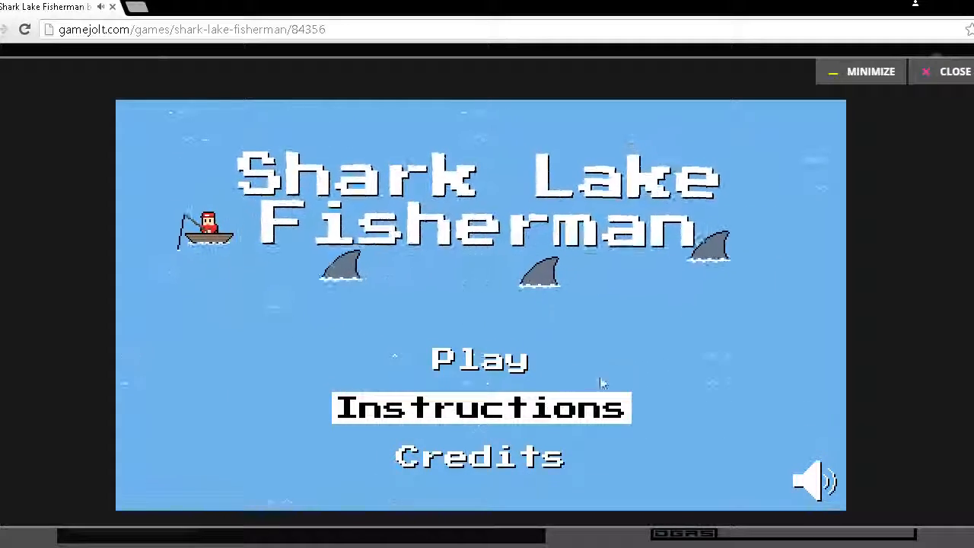
mouse_move(480, 360)
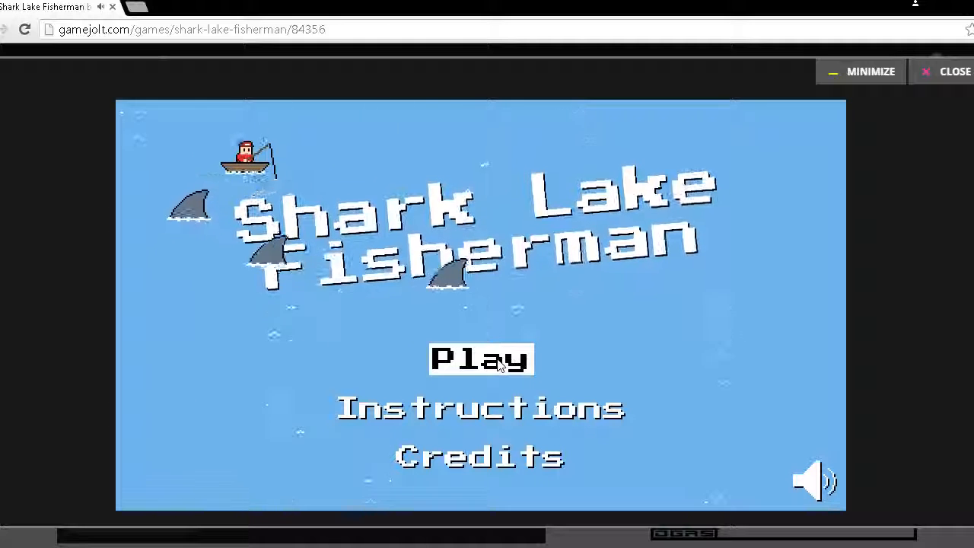
Step: Start a new Shark Lake Fisherman game from the title screen and play the run
left_click(481, 360)
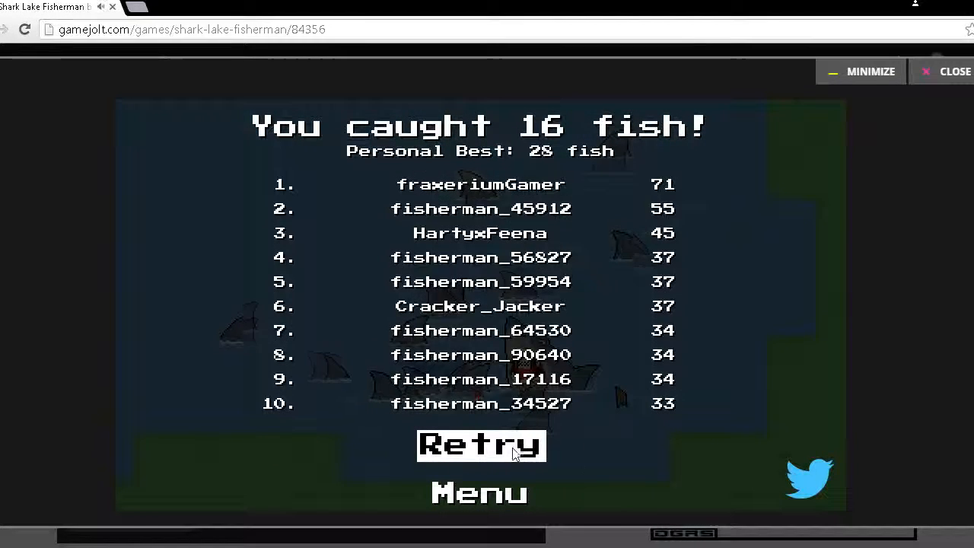
Step: Retry after game over, play a 7-fish run, then retry again
left_click(481, 444)
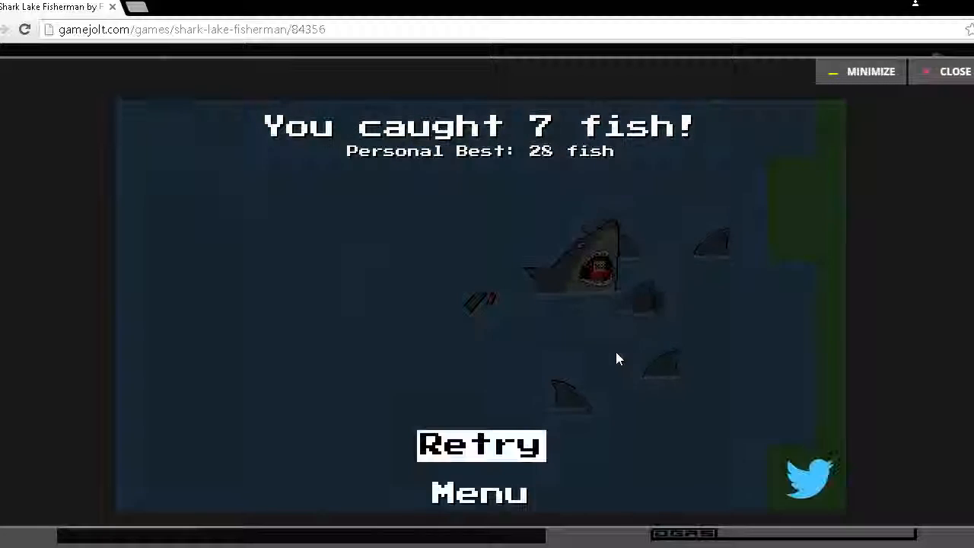
left_click(481, 444)
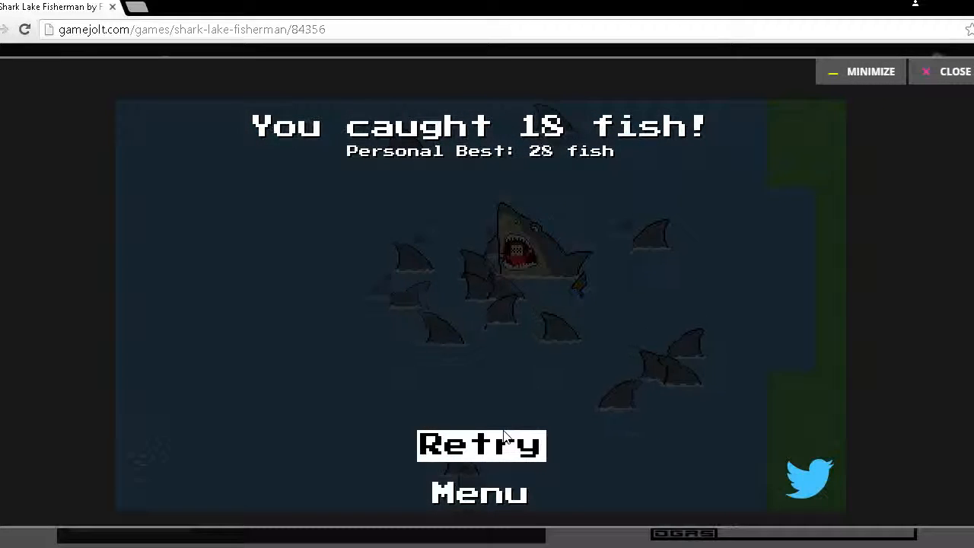
Step: Retry after the 18-fish game-over screen to begin a fresh run on open water
left_click(479, 445)
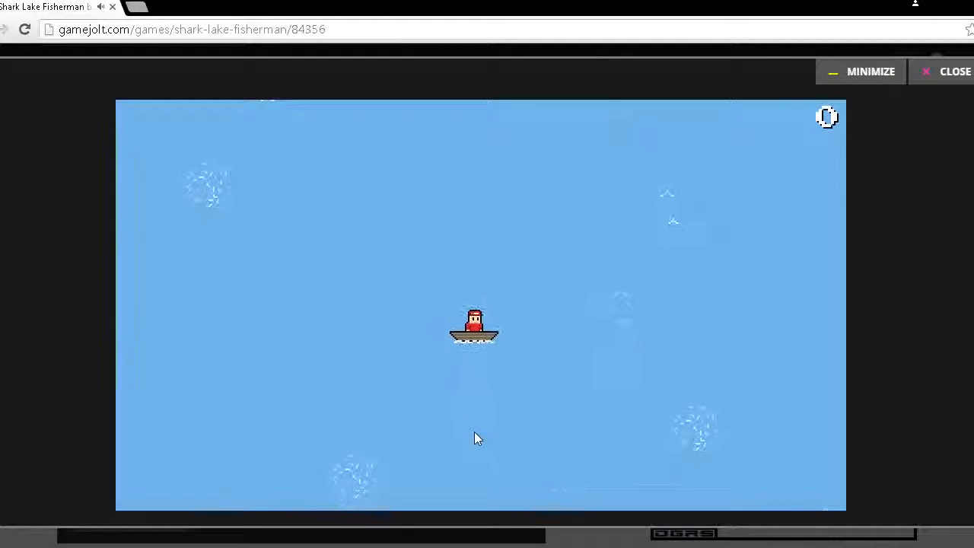